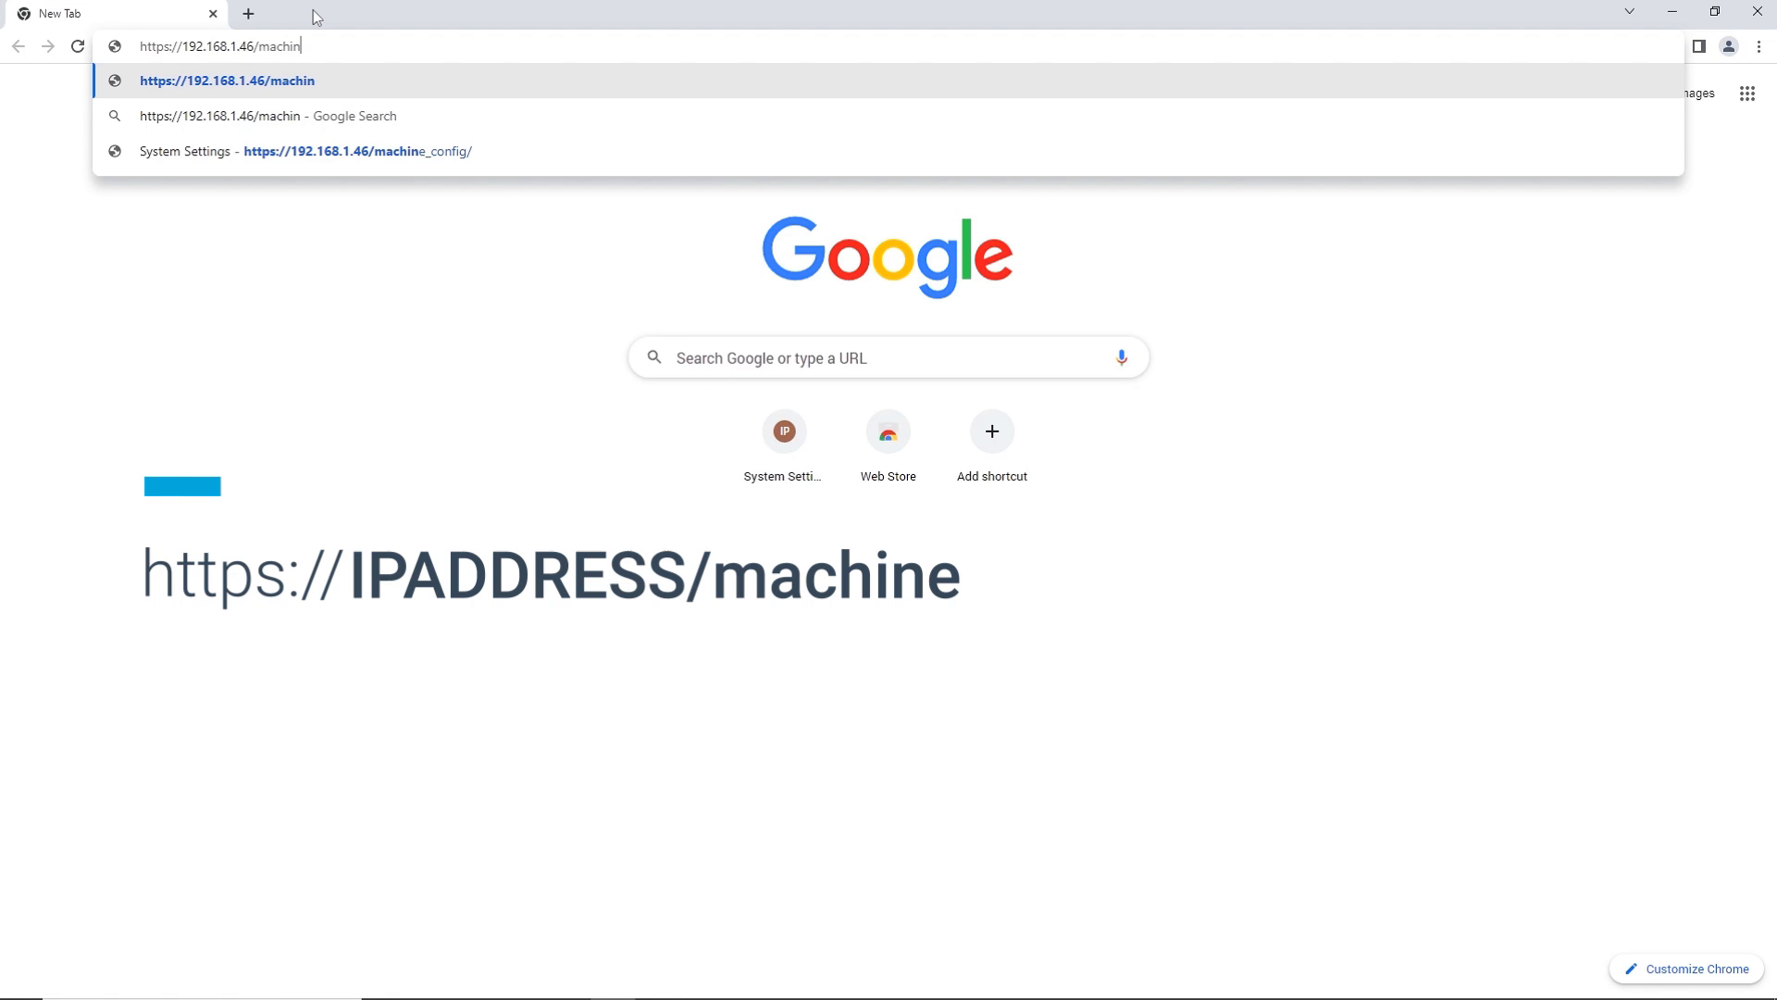
pyautogui.write('e_config')
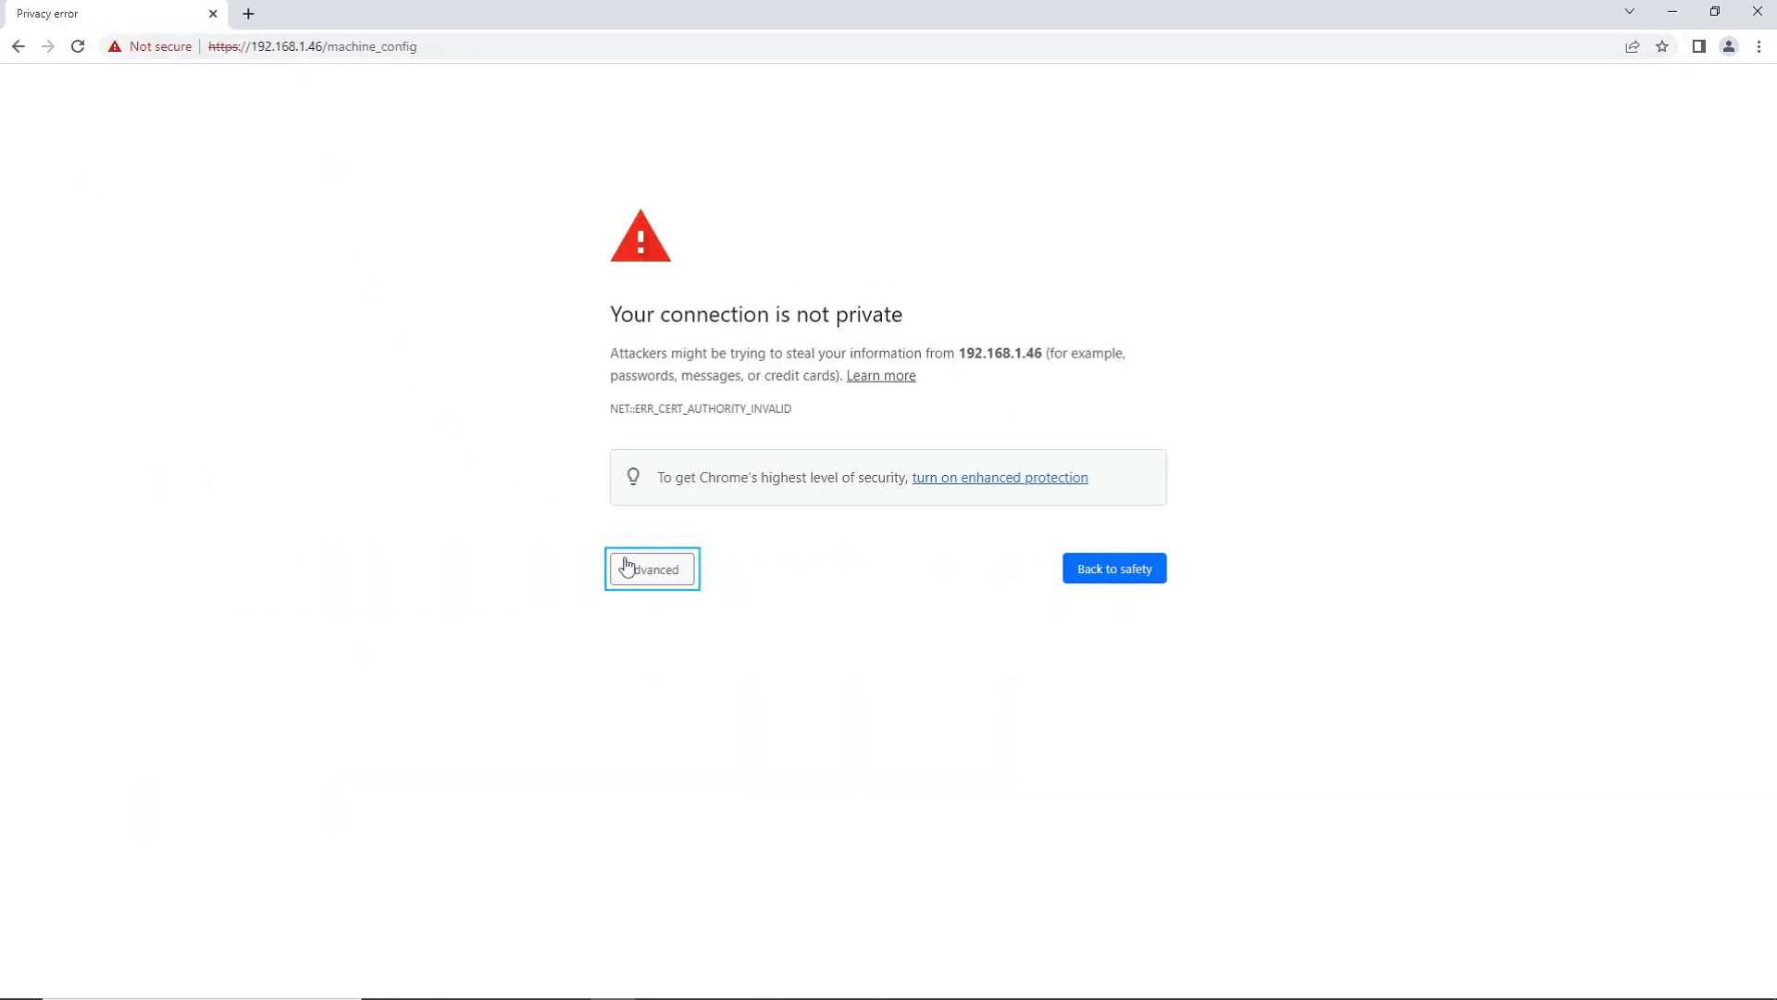
# - Proceed past the unsafe-connection warning and sign in as admin
pyautogui.click(651, 569)
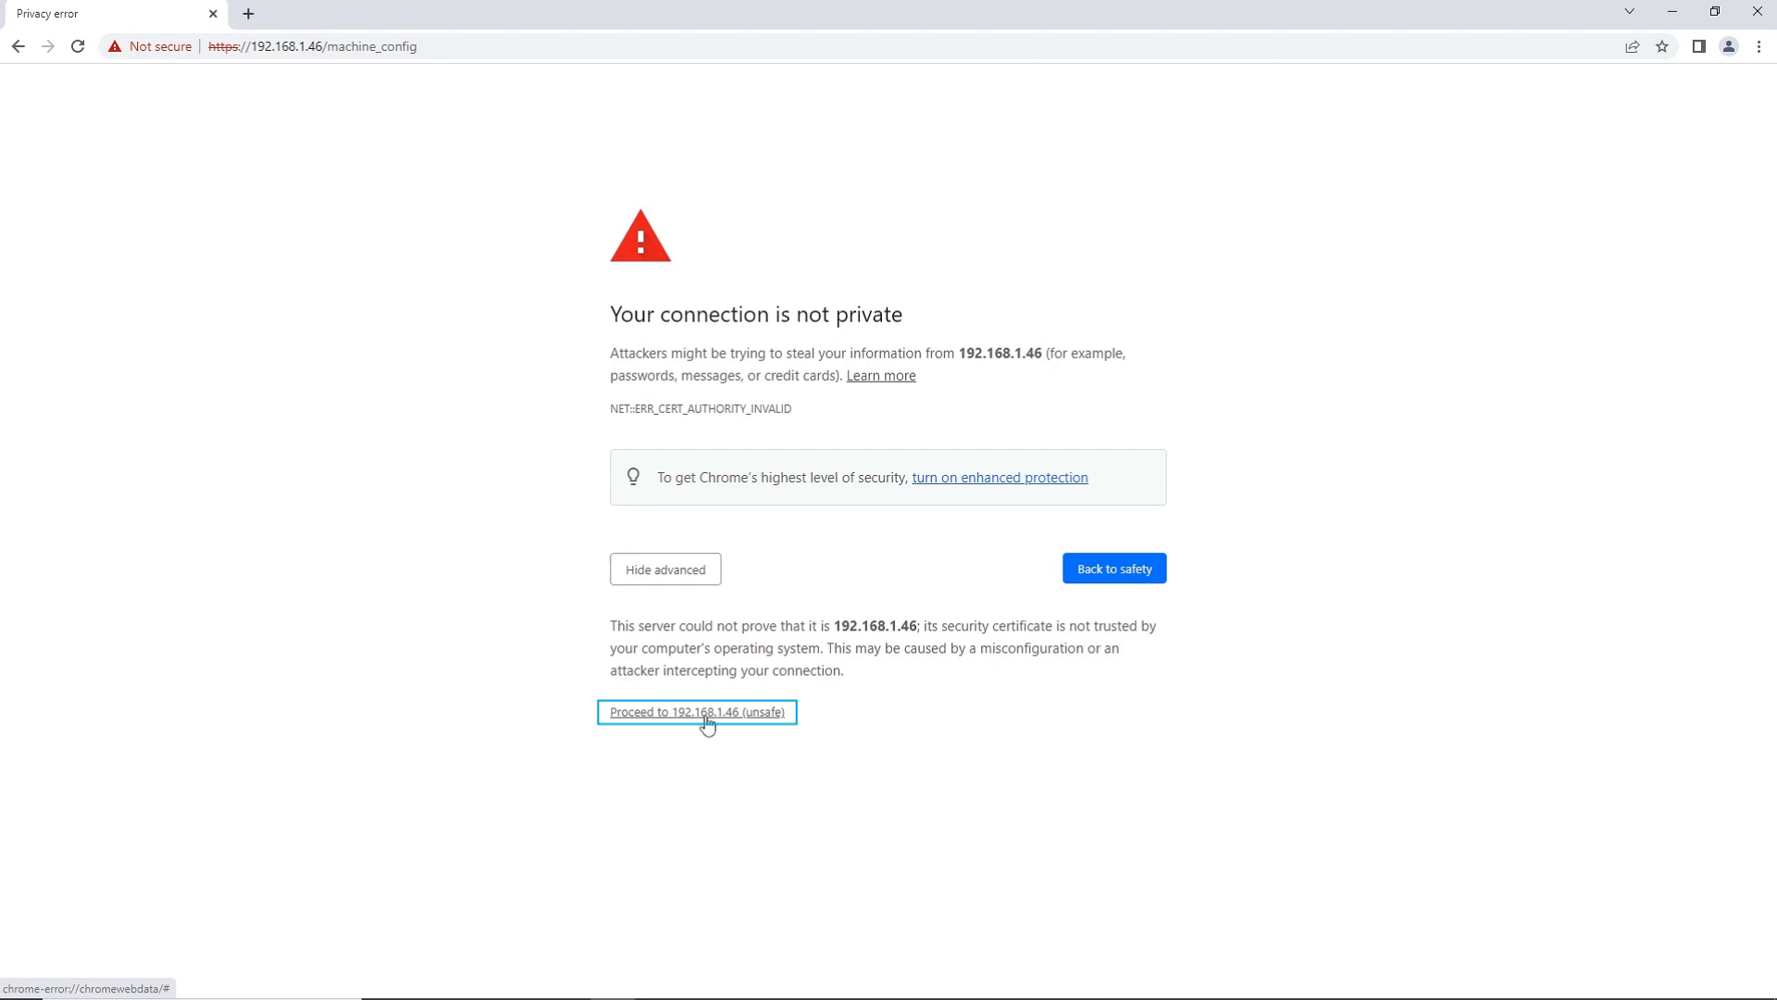
pyautogui.click(697, 712)
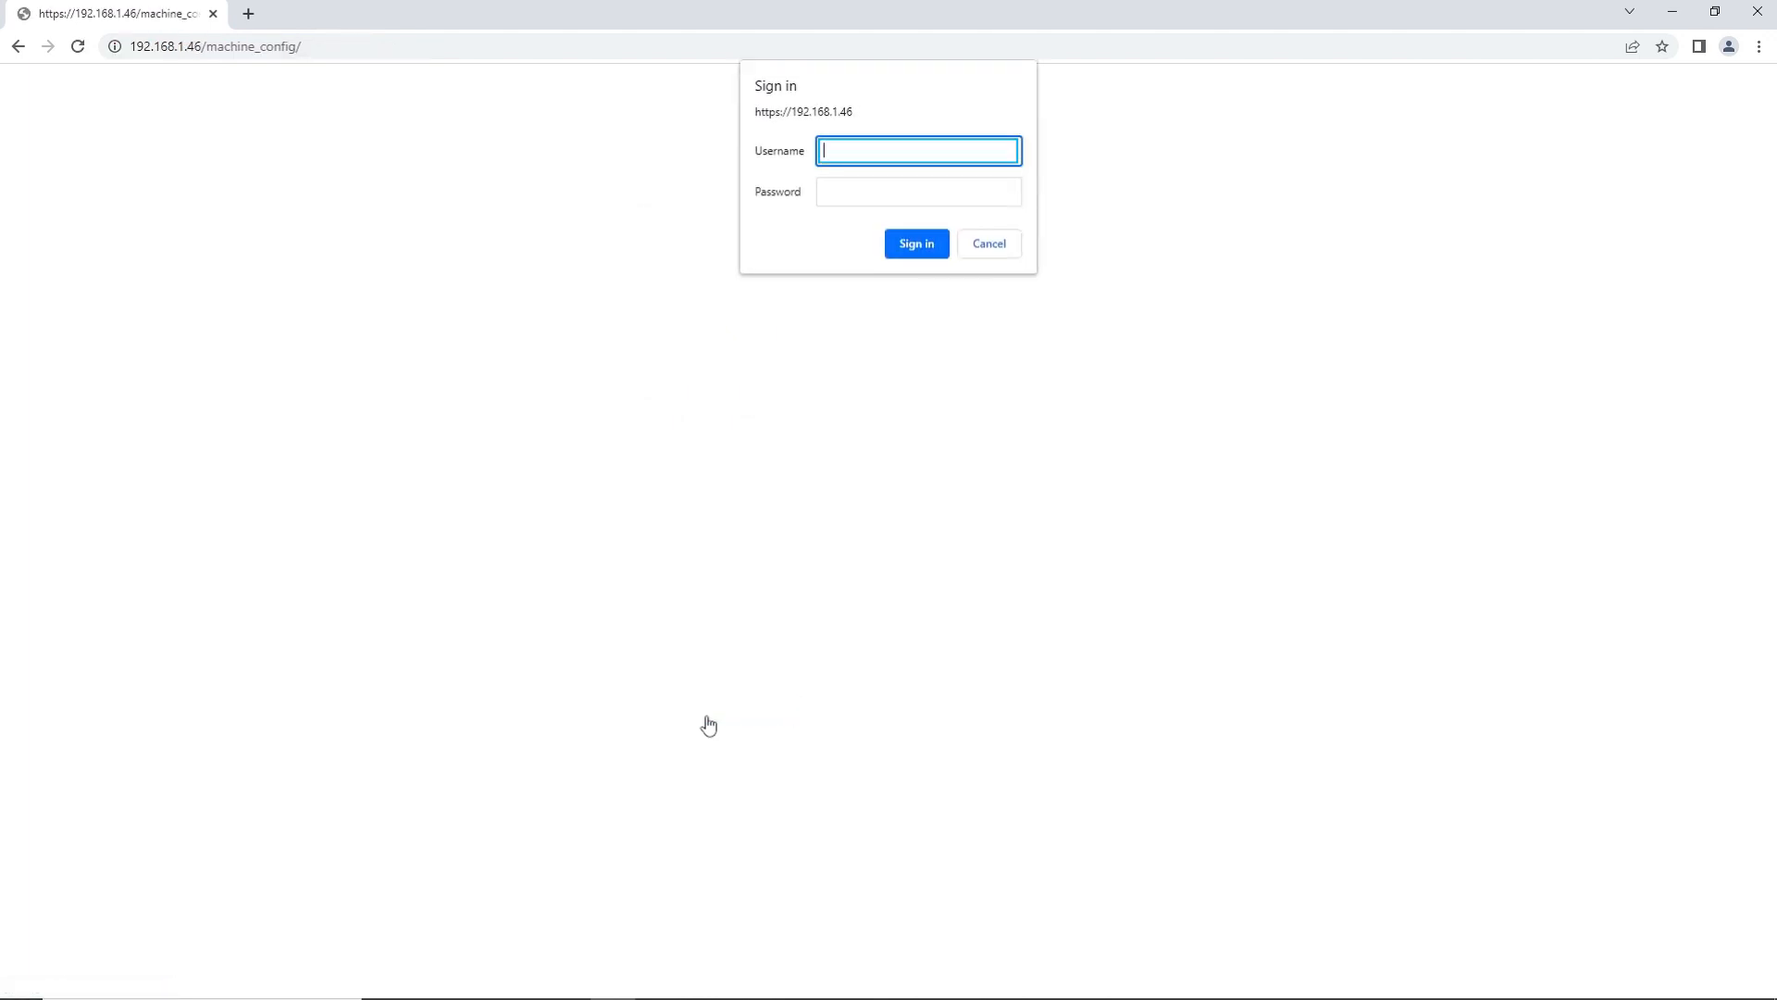
pyautogui.write('admin')
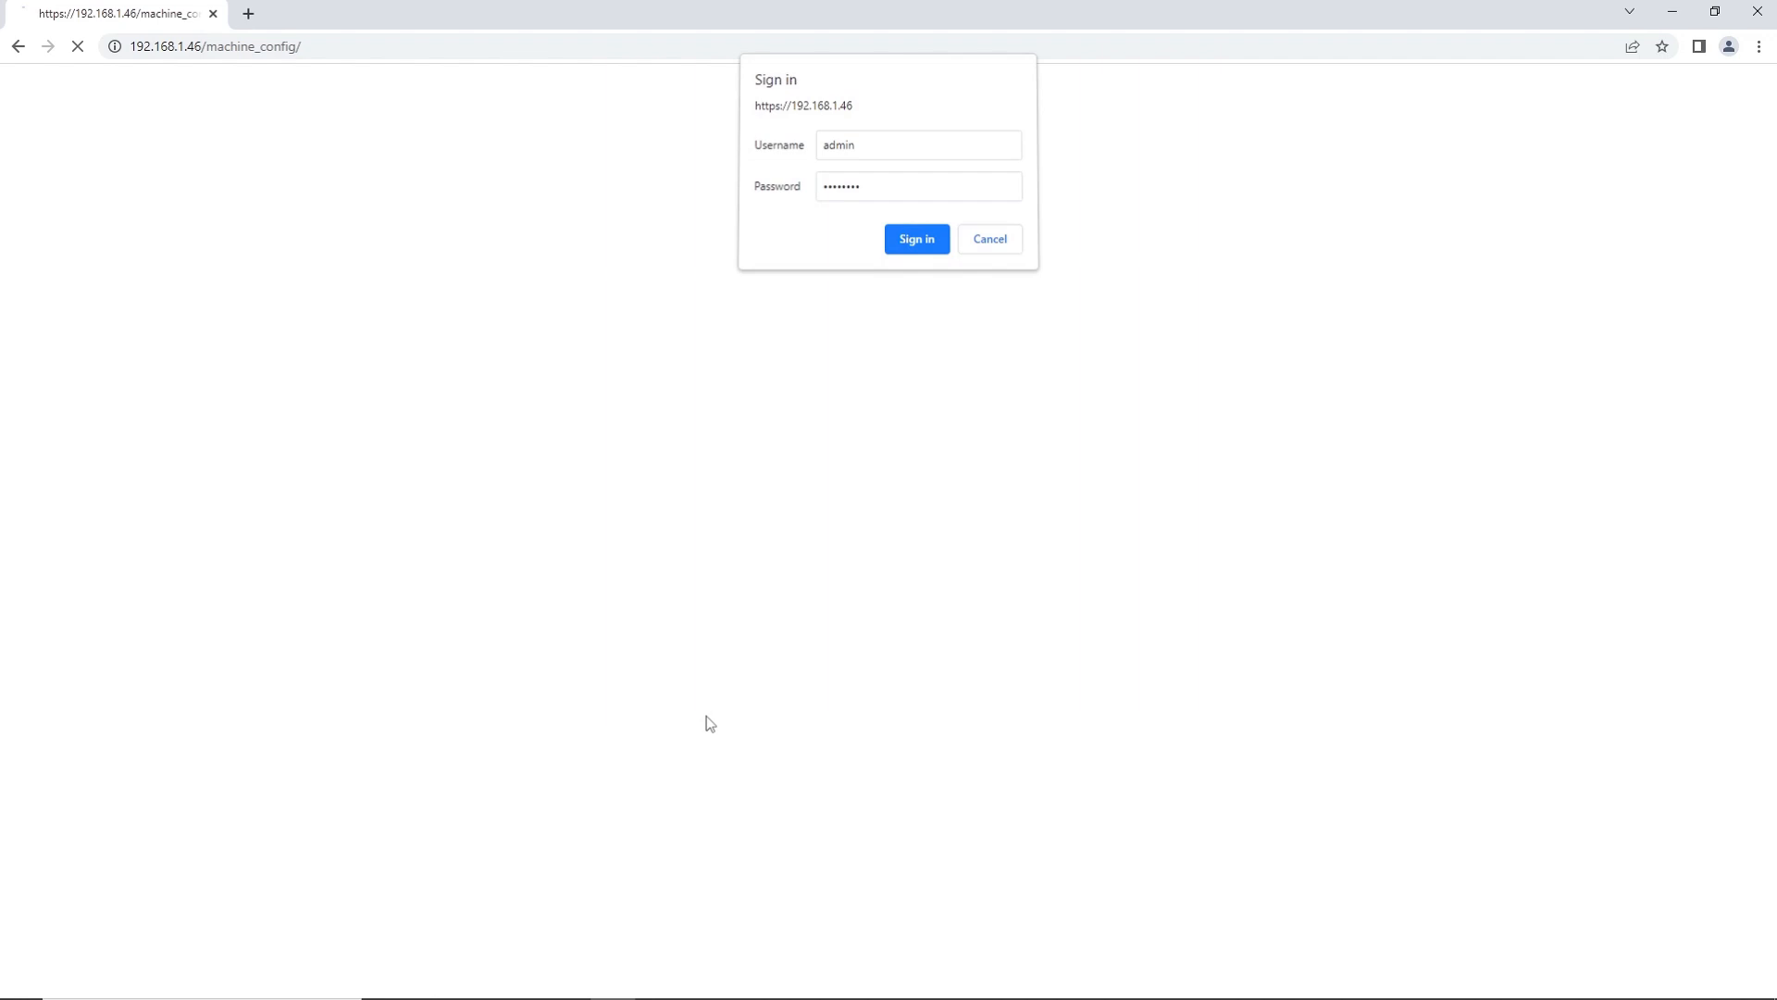
pyautogui.click(917, 239)
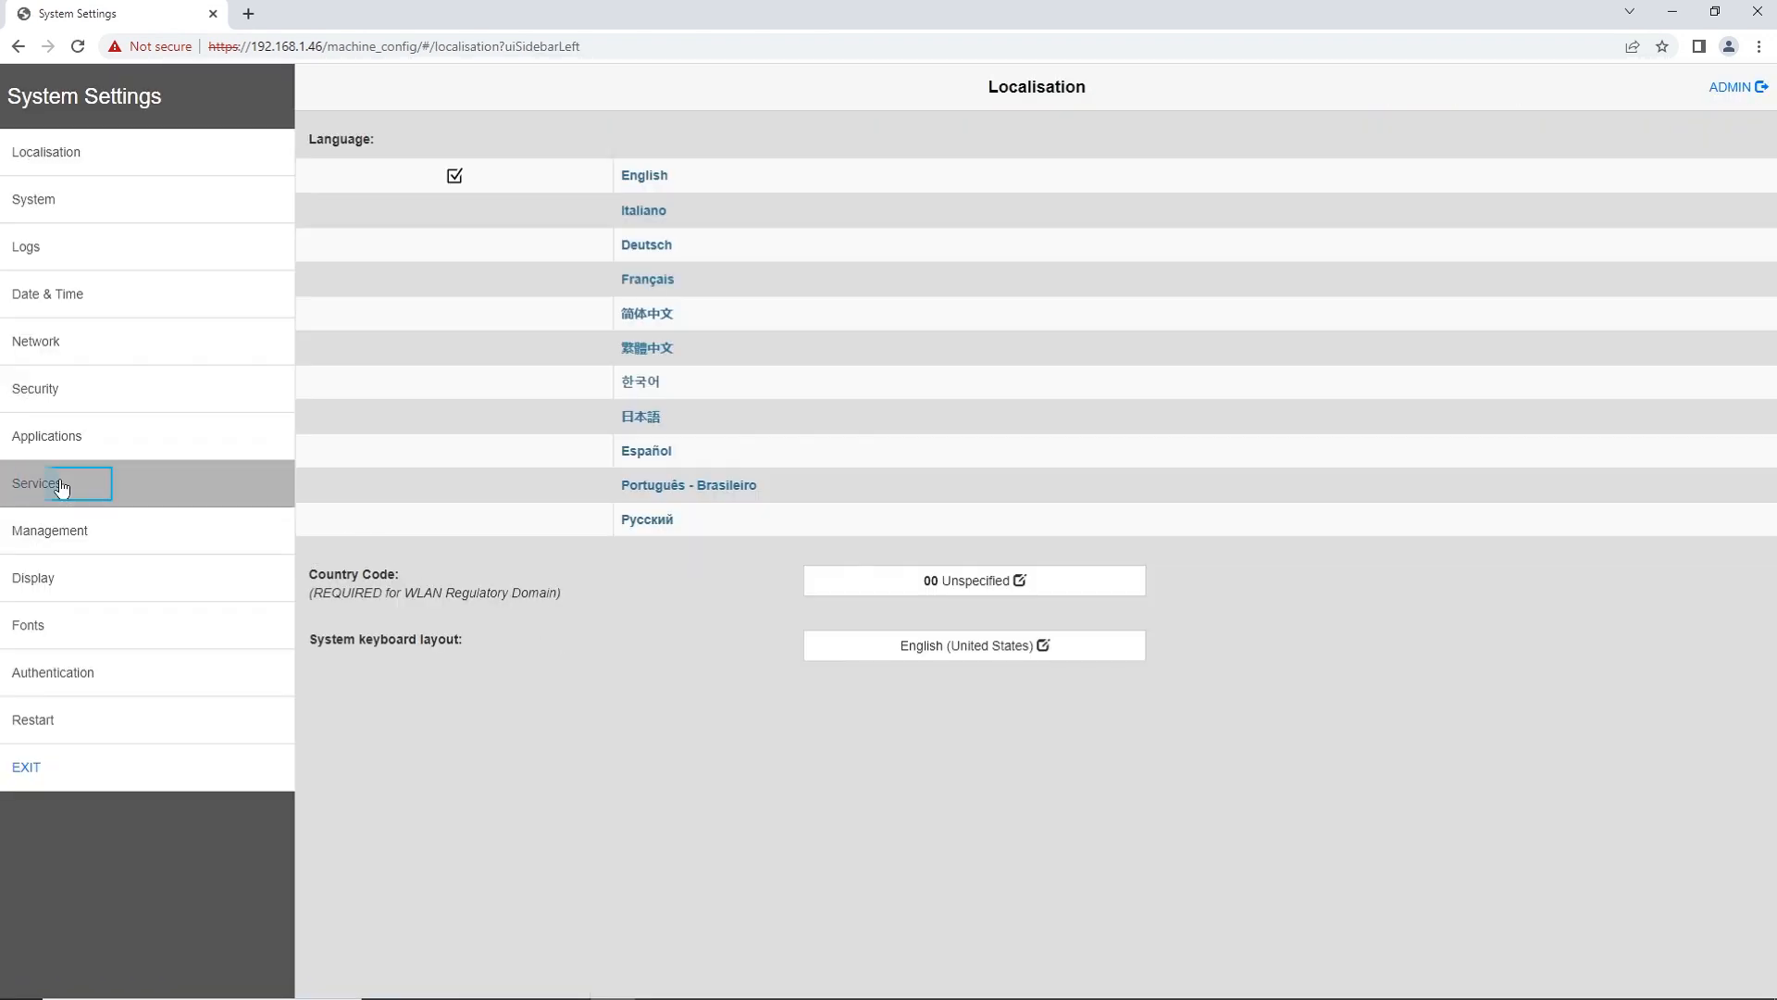
# - Put the Services > Cloud / VPN Service settings into edit mode
pyautogui.click(37, 483)
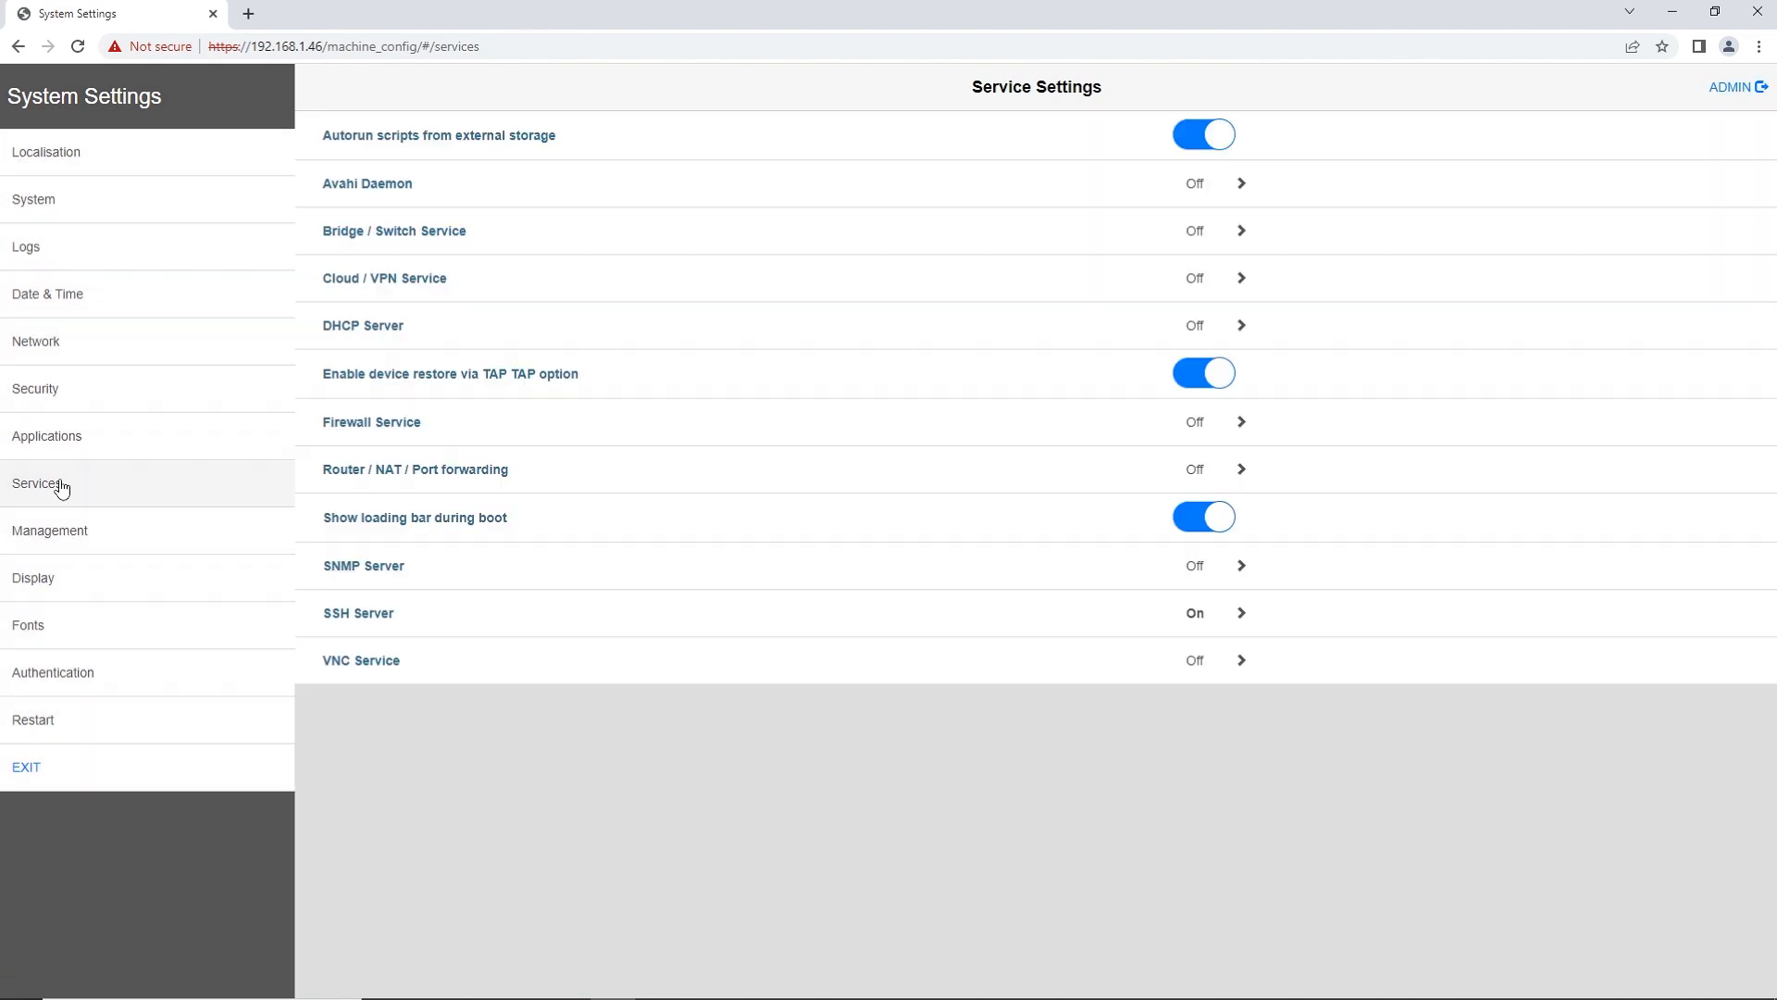
pyautogui.click(439, 289)
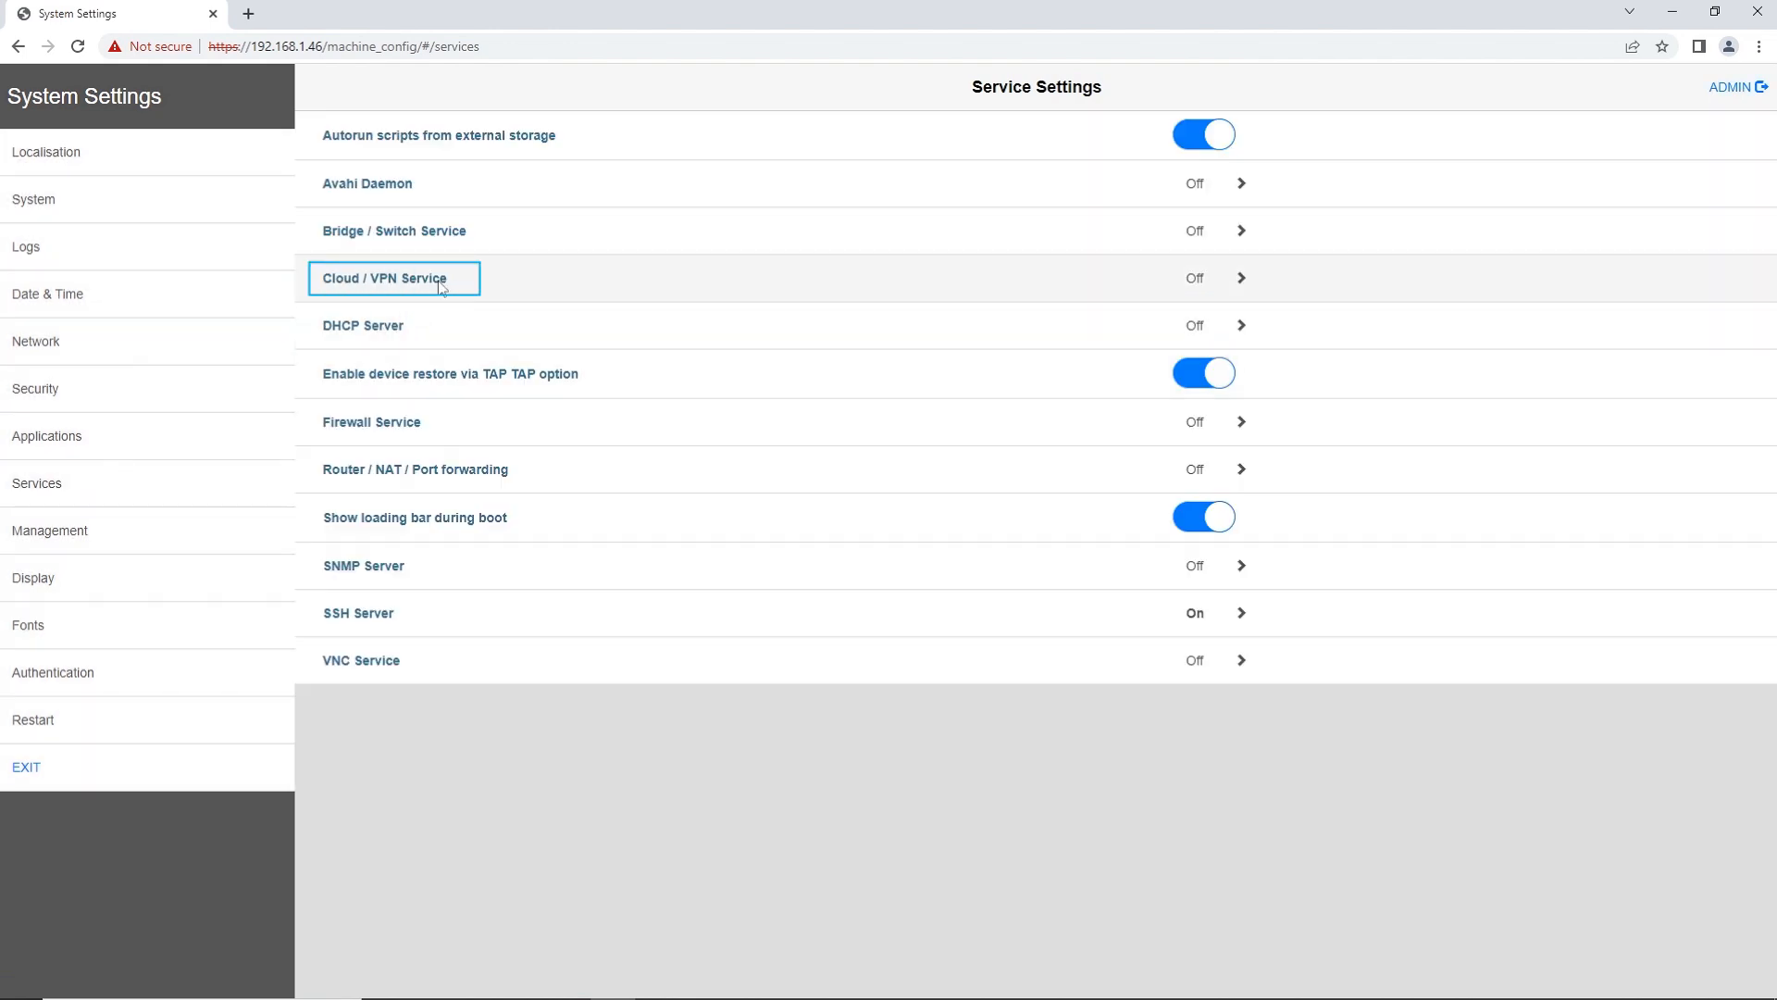
pyautogui.click(373, 279)
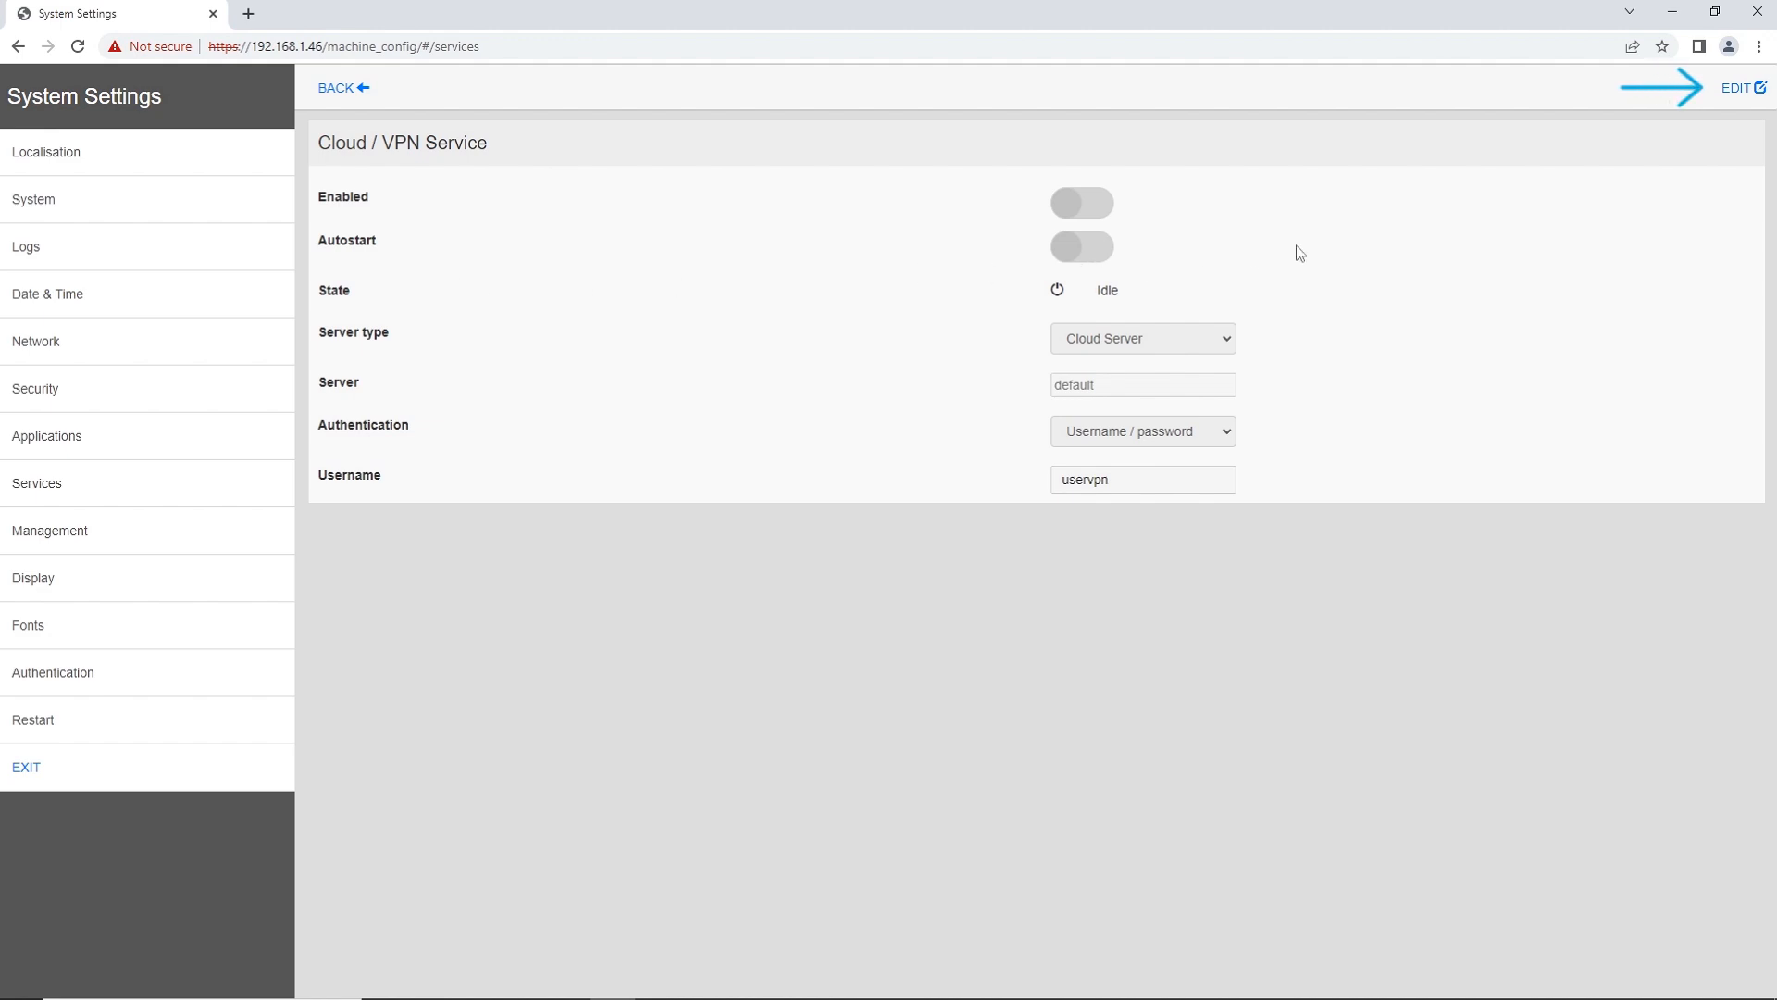
pyautogui.click(1750, 88)
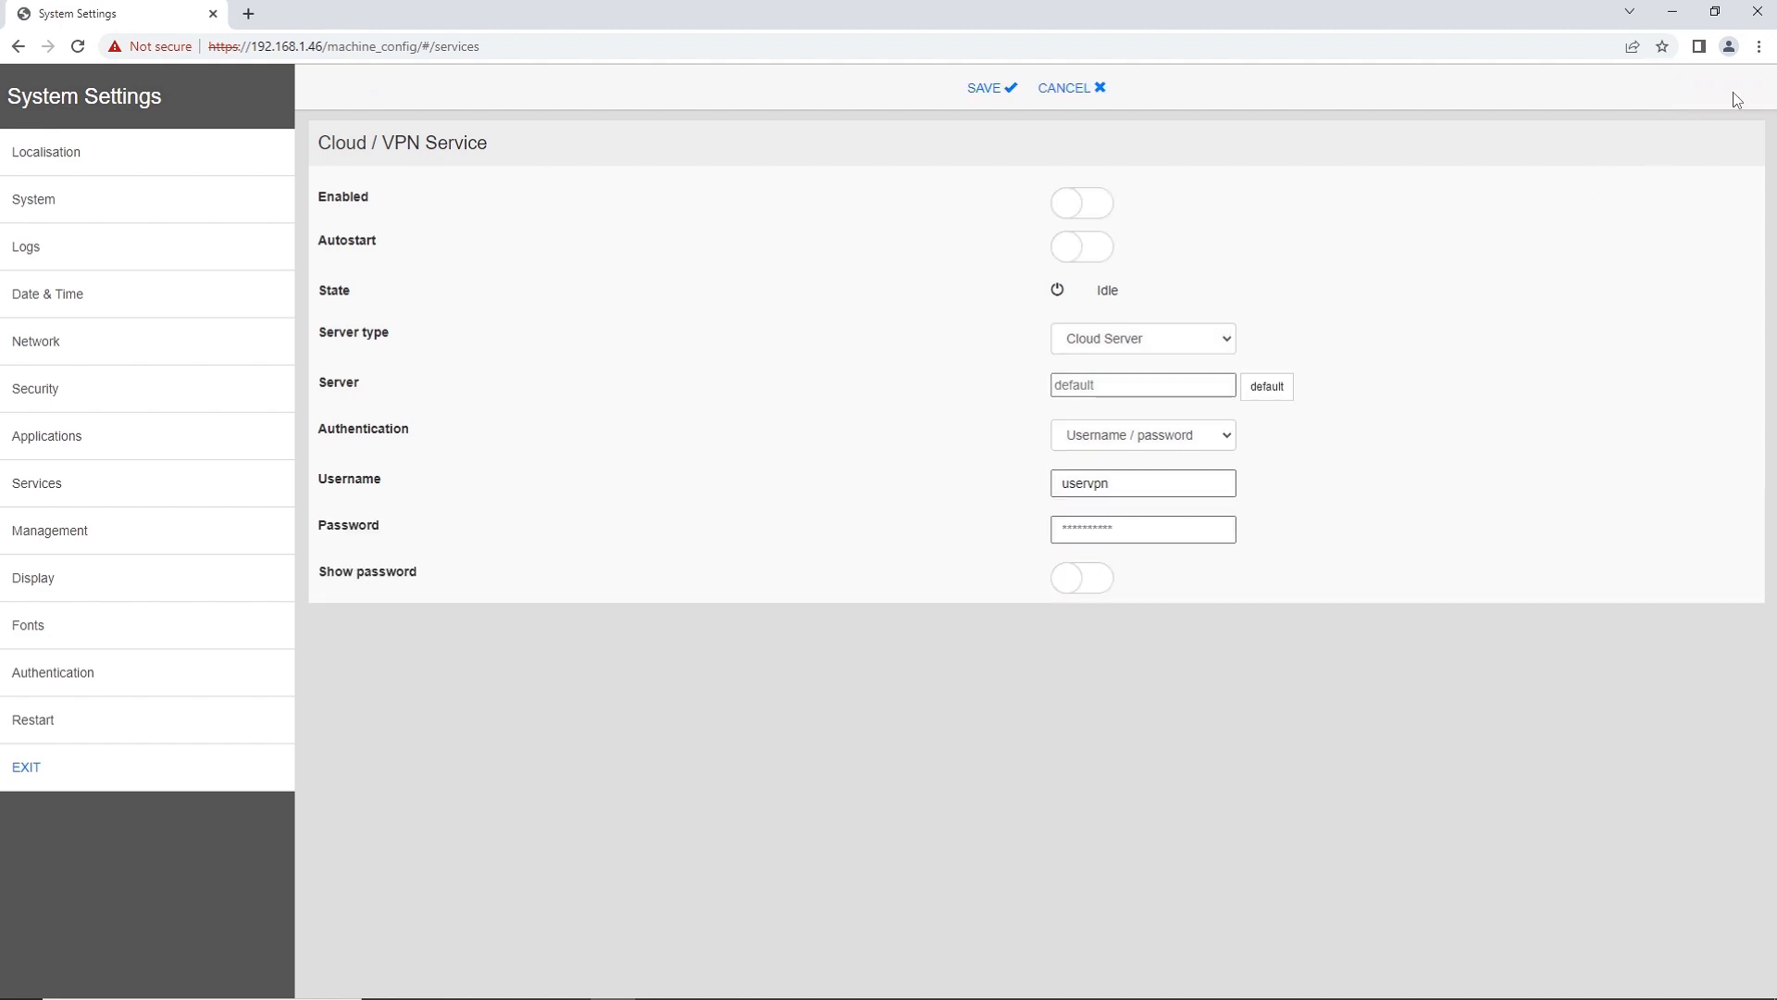
# - Enable the service with autostart, keeping Cloud Server as server type
pyautogui.click(1081, 202)
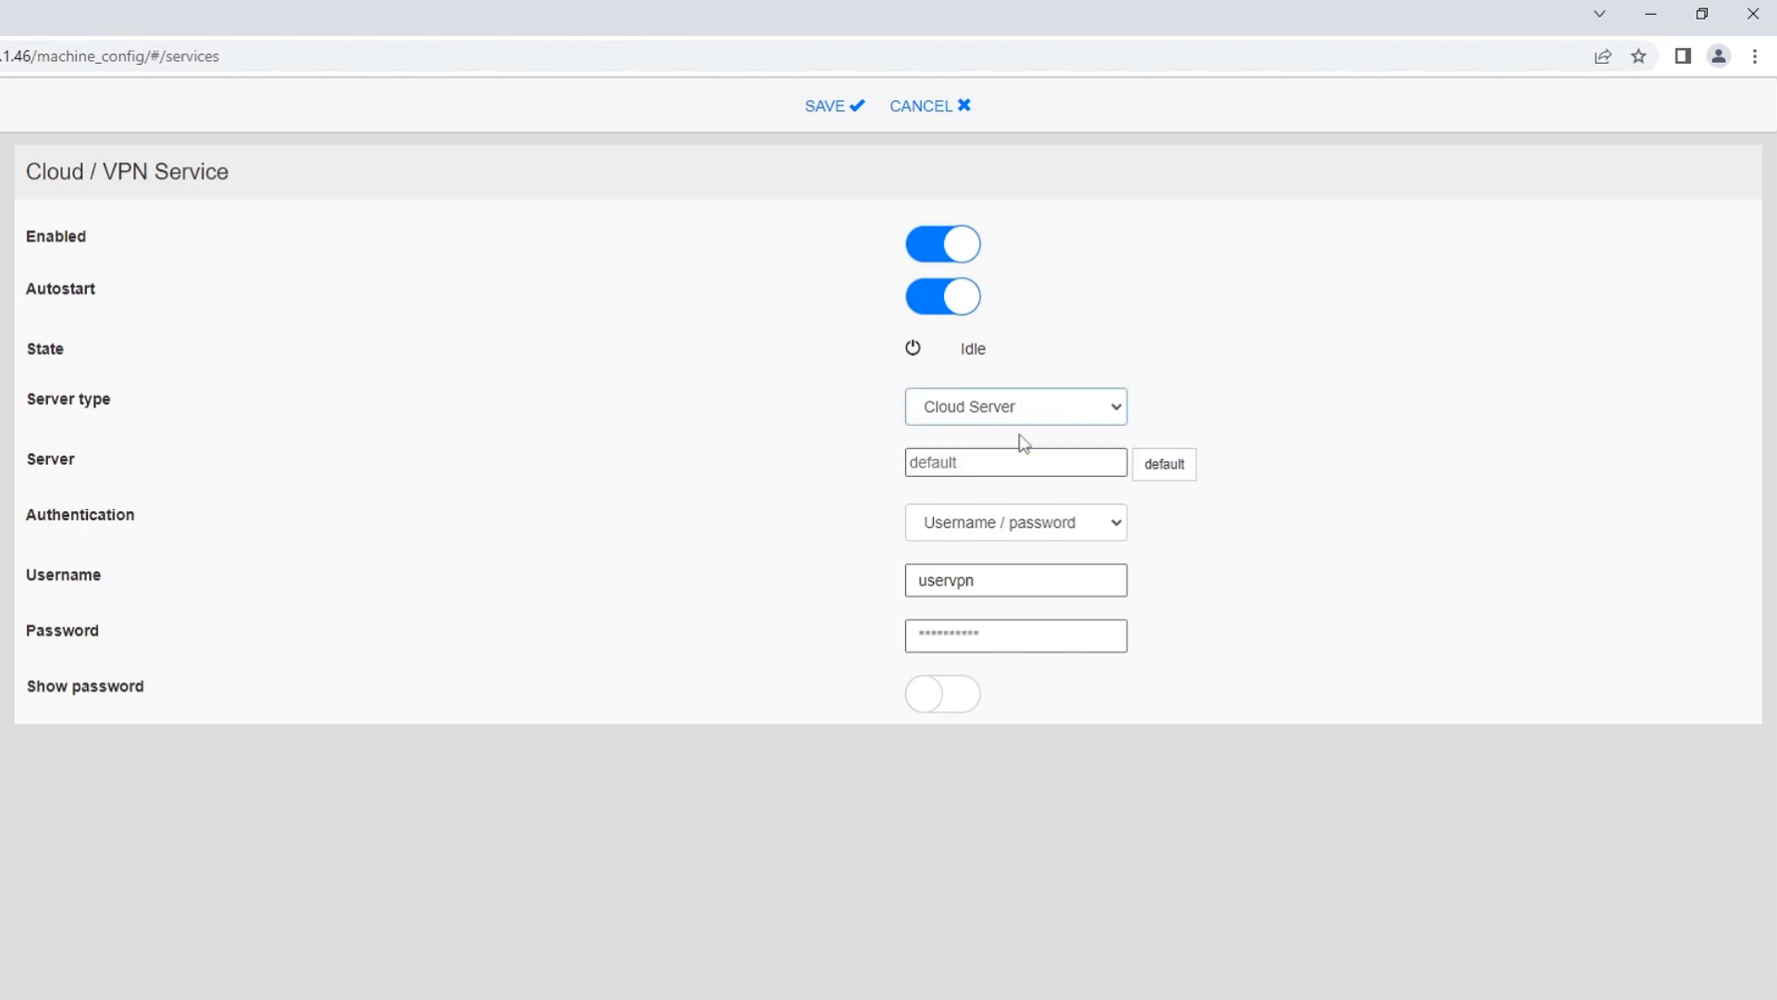
pyautogui.click(1163, 464)
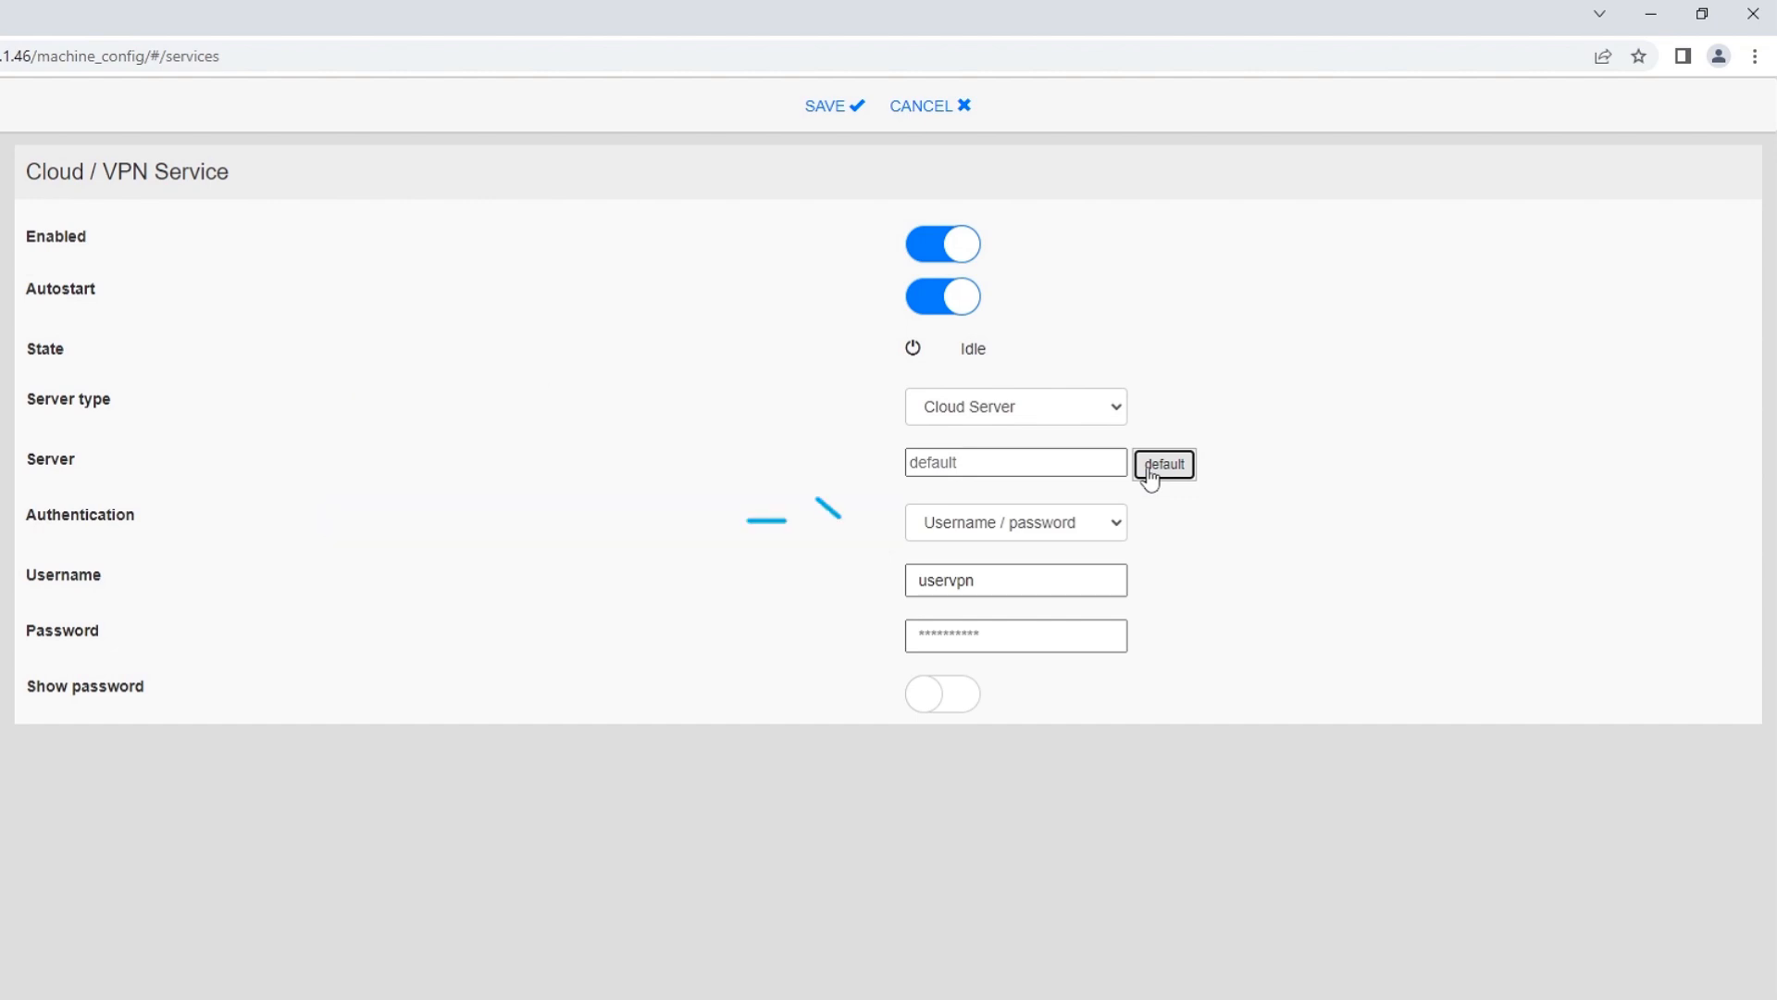
# - Use the default server with activation-code authentication, enter the code, and save
pyautogui.click(1017, 522)
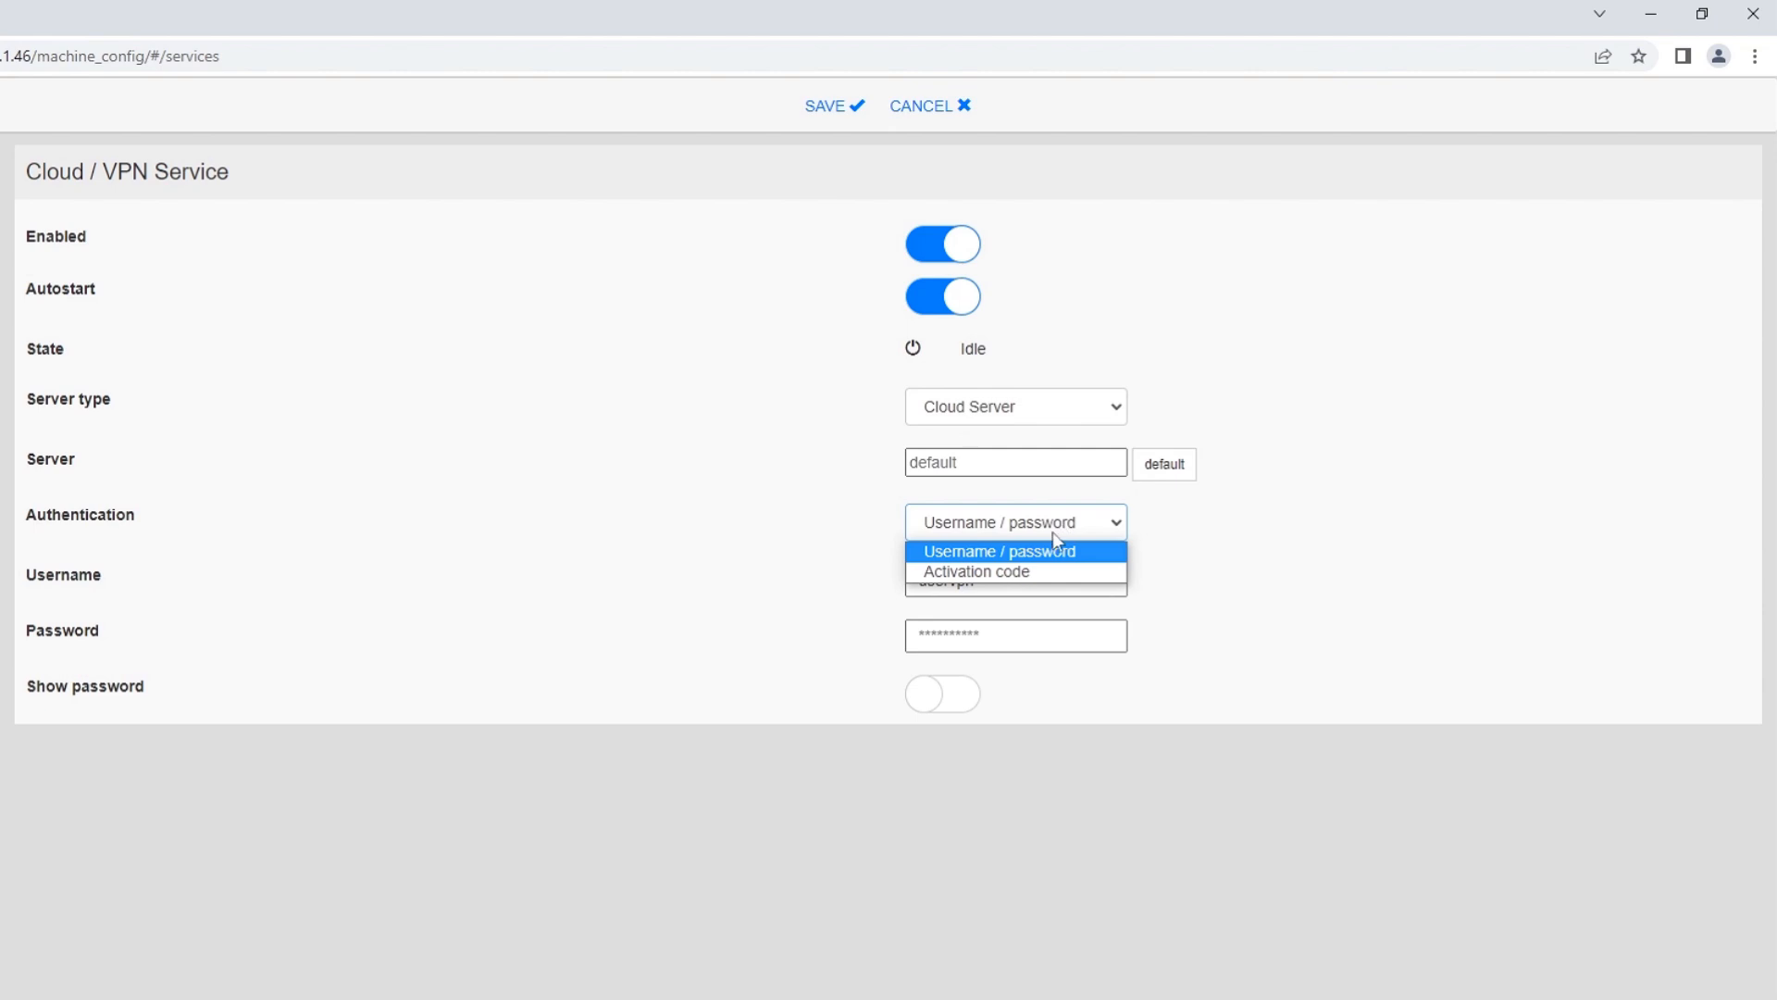
pyautogui.click(976, 571)
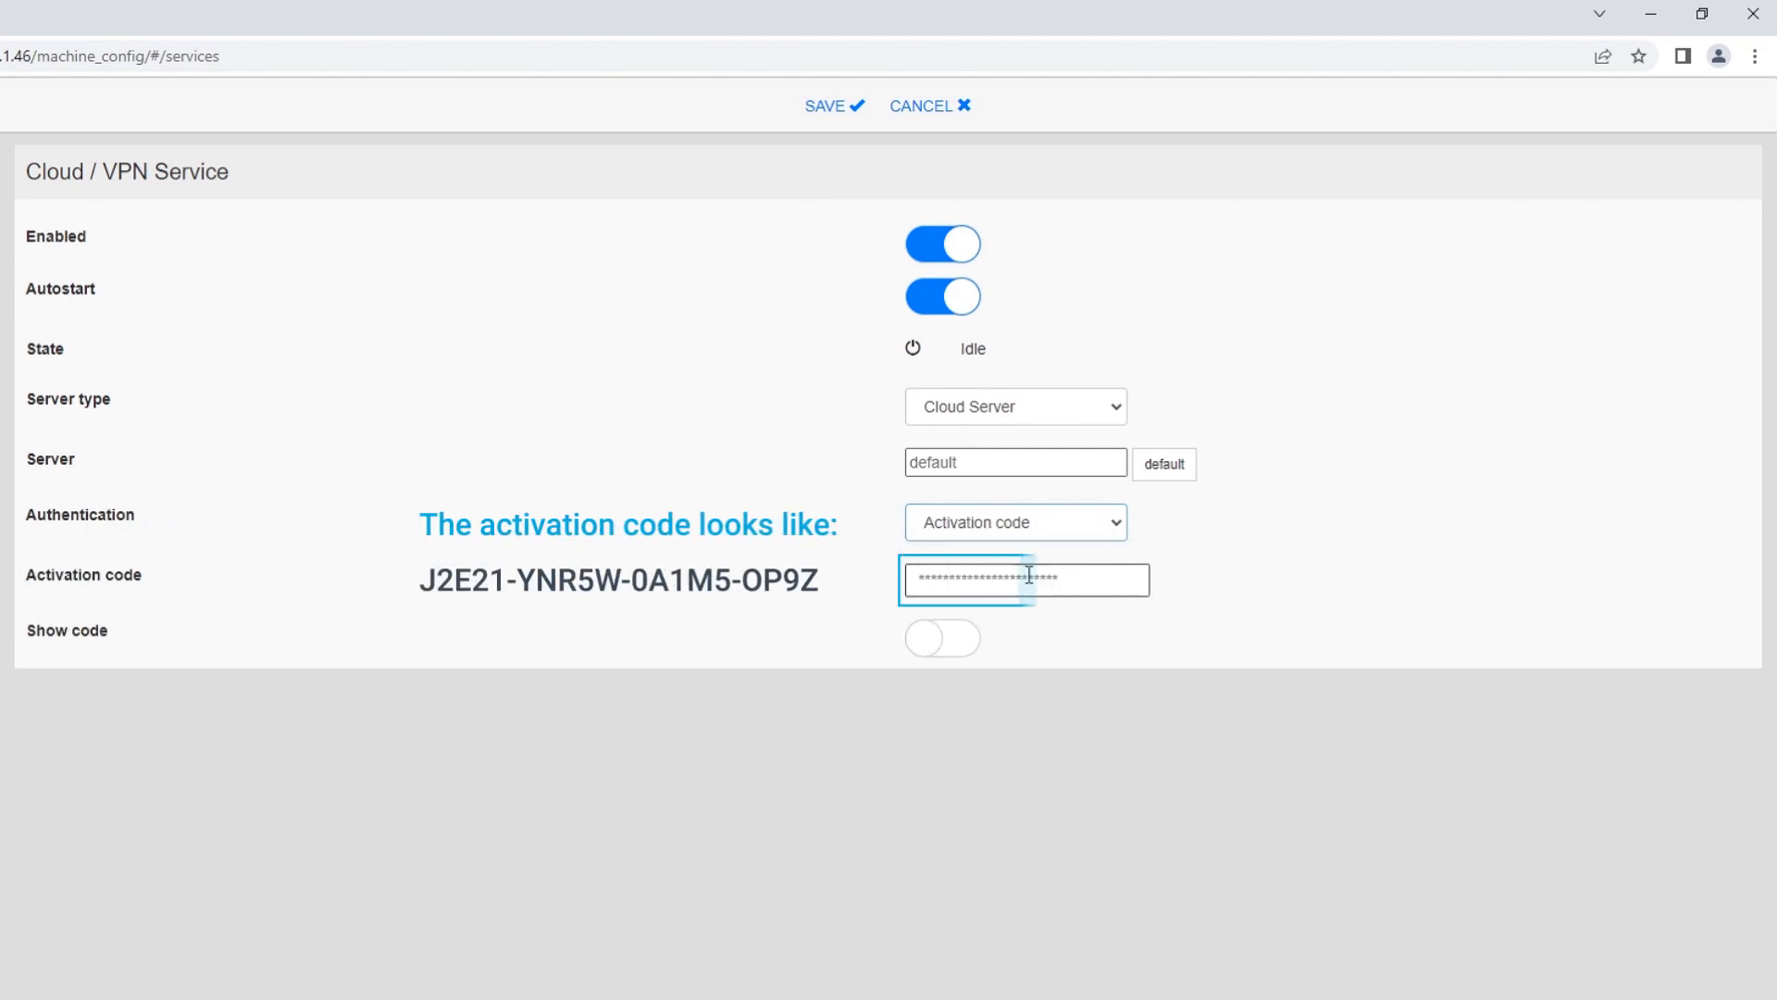
pyautogui.write('ZR')
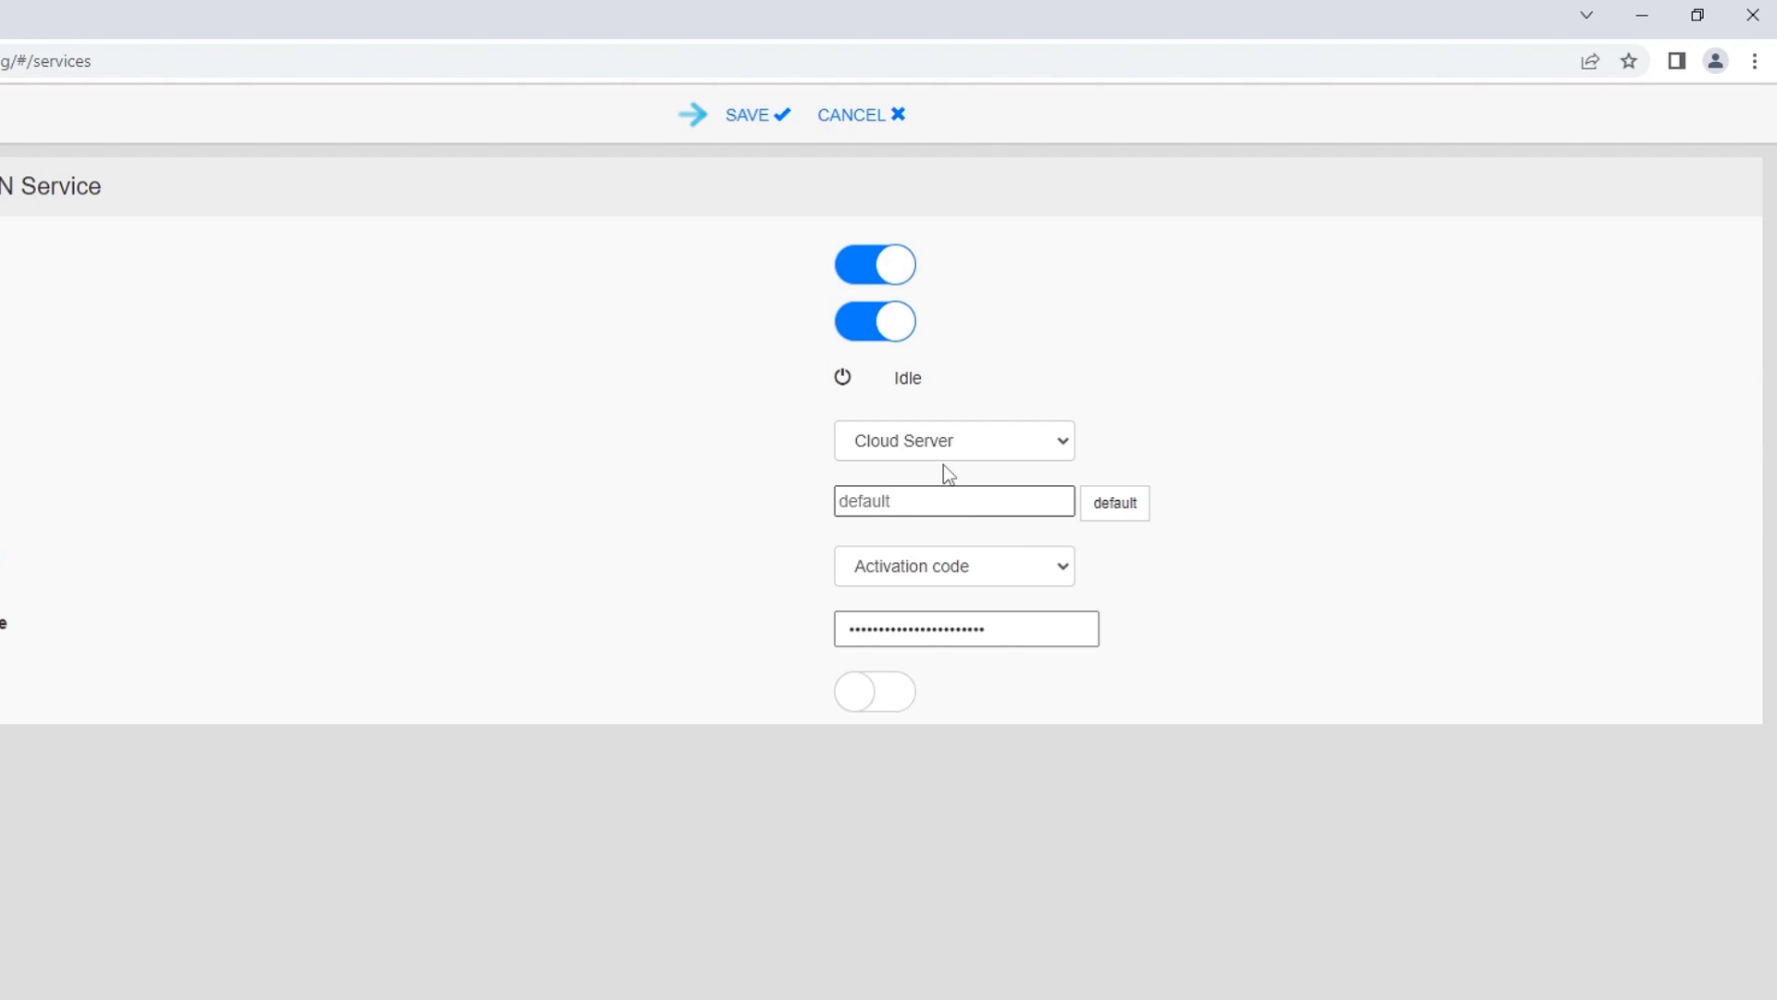
pyautogui.click(751, 115)
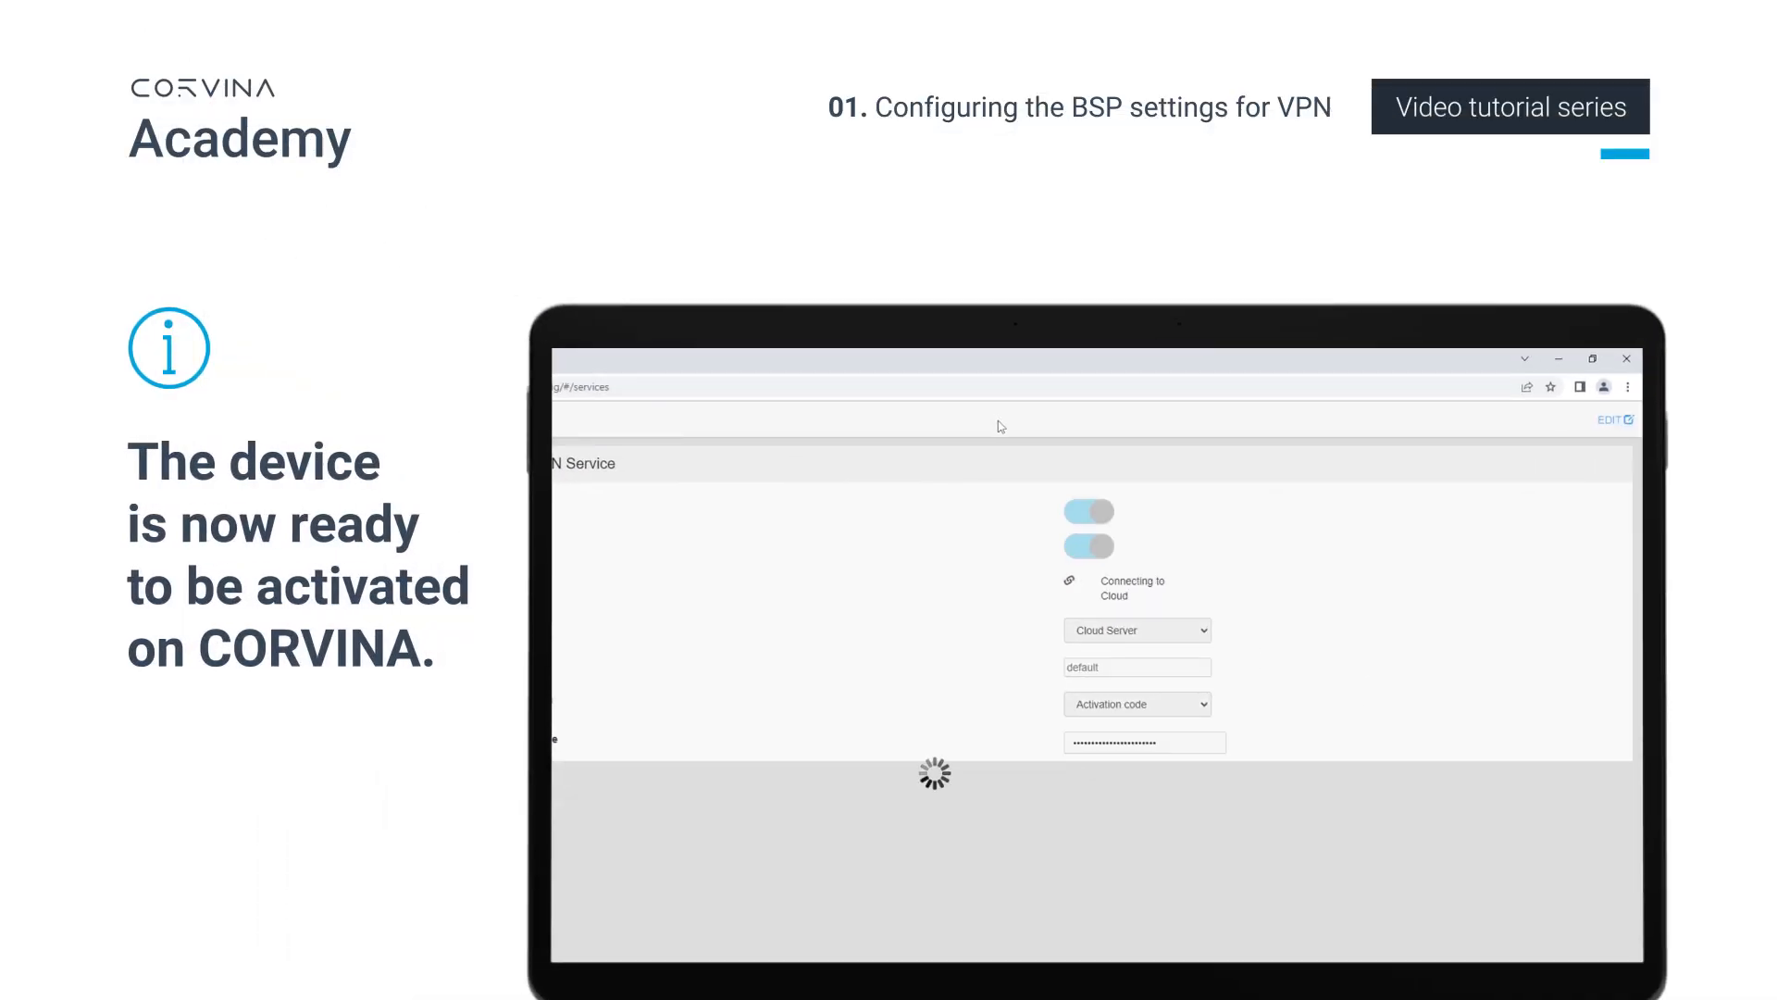